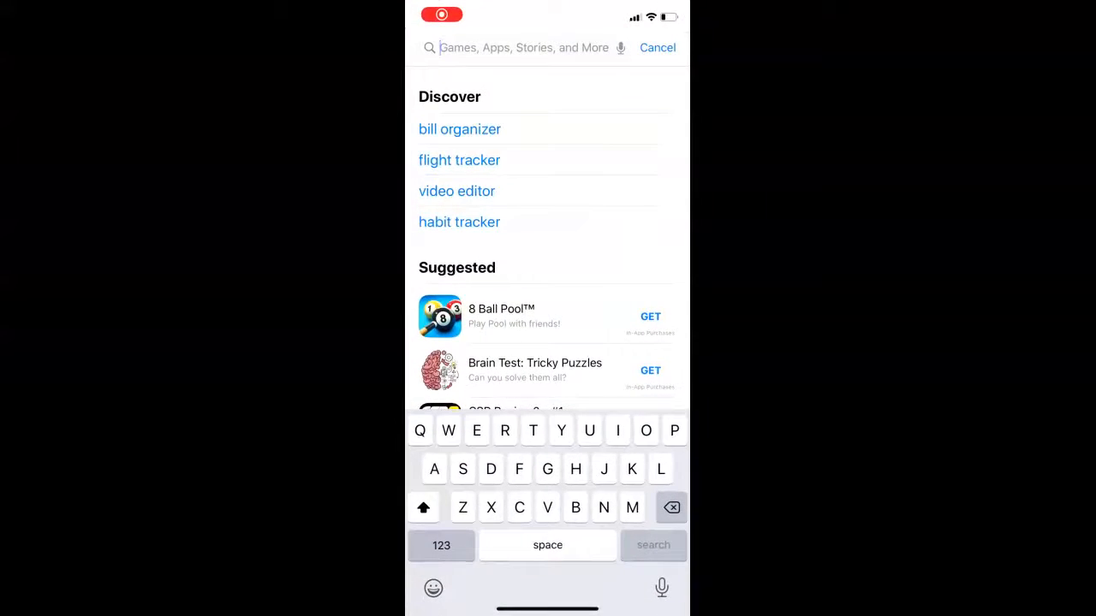
Step: Find Campus Parent via the 'infinite campus parent portal' search, download it and launch it
{"action": "type", "text": "Infinit"}
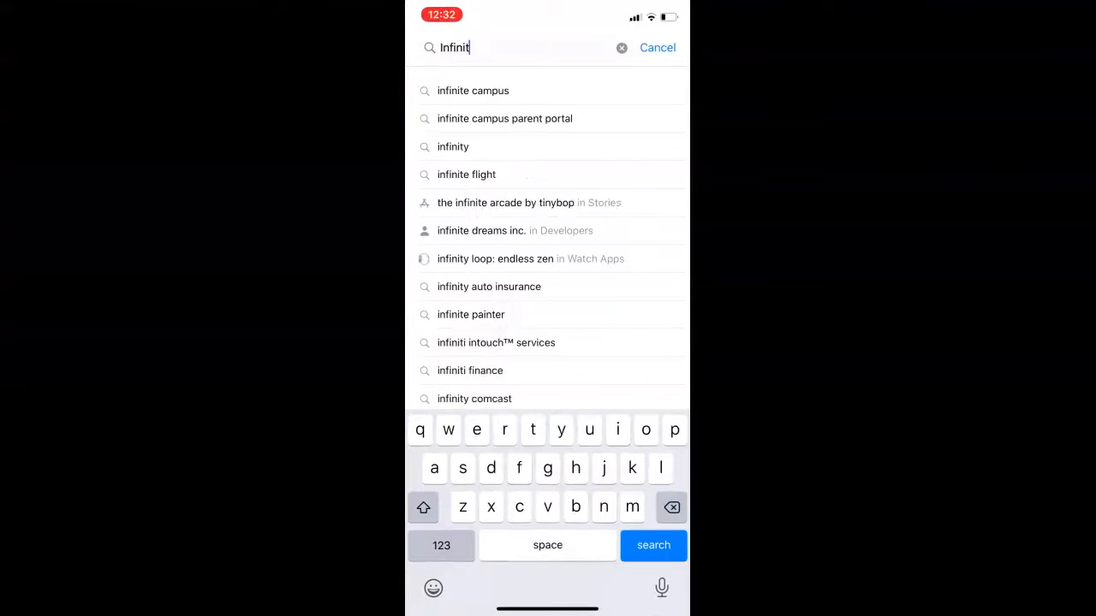
{"action": "left_click", "coordinate": [504, 118]}
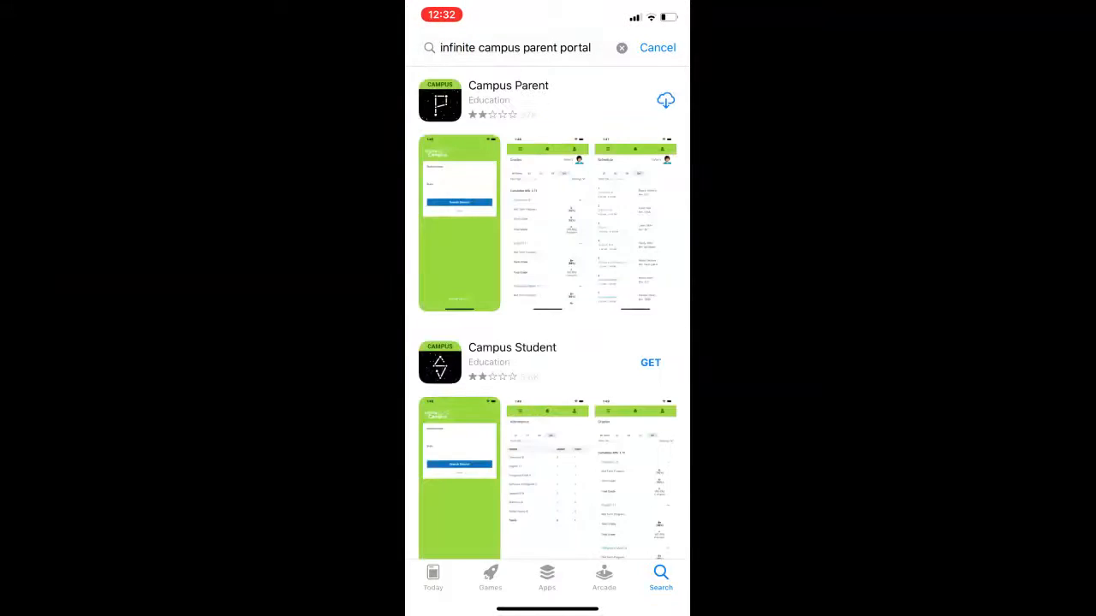
{"action": "left_click", "coordinate": [665, 99]}
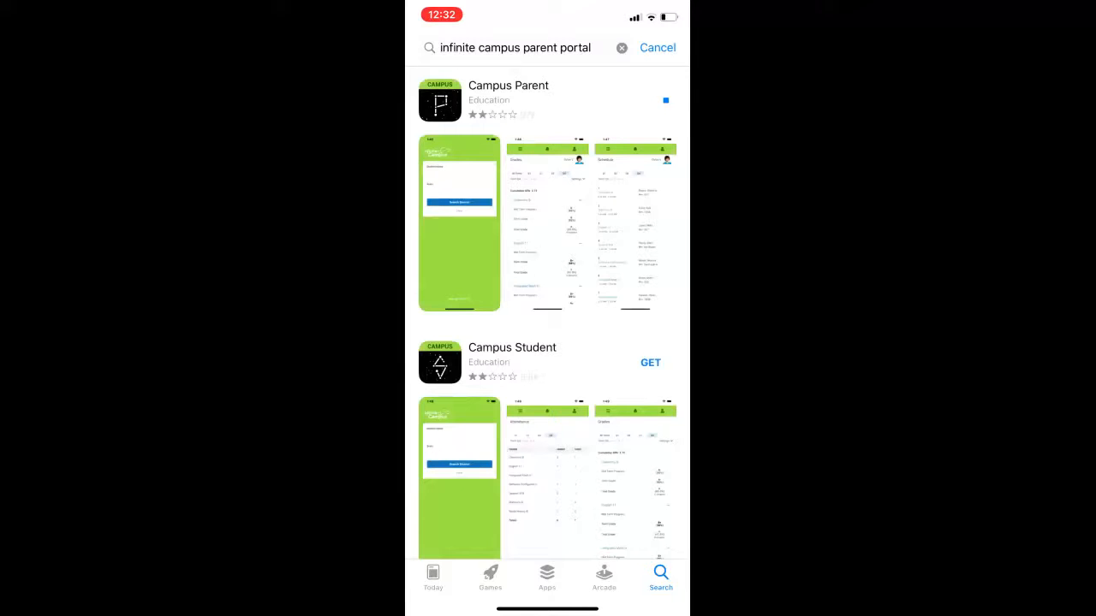
{"action": "left_click", "coordinate": [665, 100]}
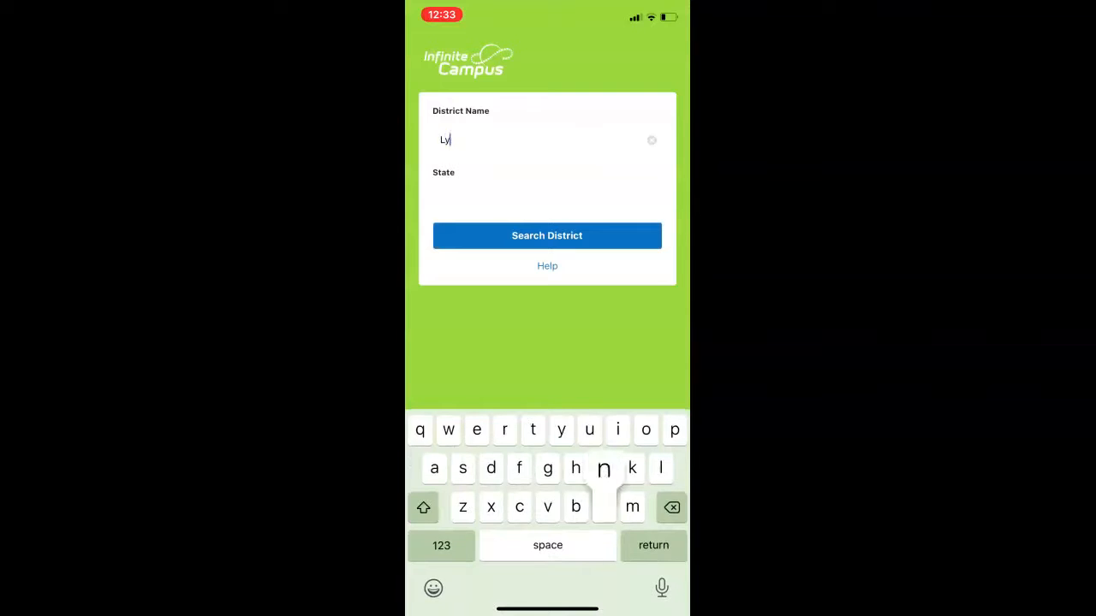
Step: Search districts for 'Lynchburg' in Virginia to list Lynchburg City Schools
{"action": "type", "text": "nchburg"}
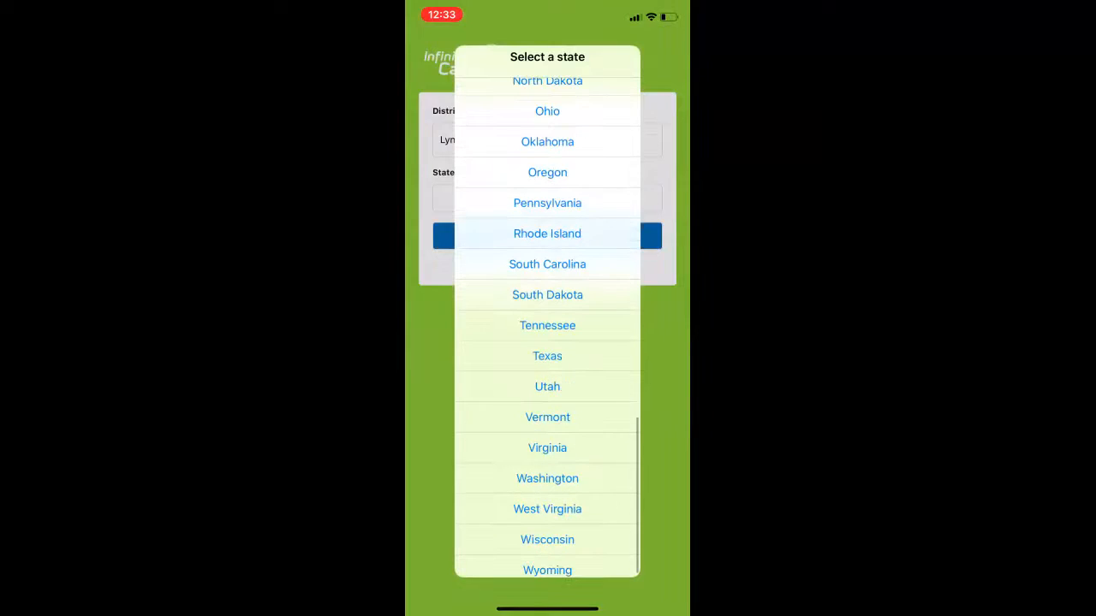
{"action": "left_click", "coordinate": [547, 447]}
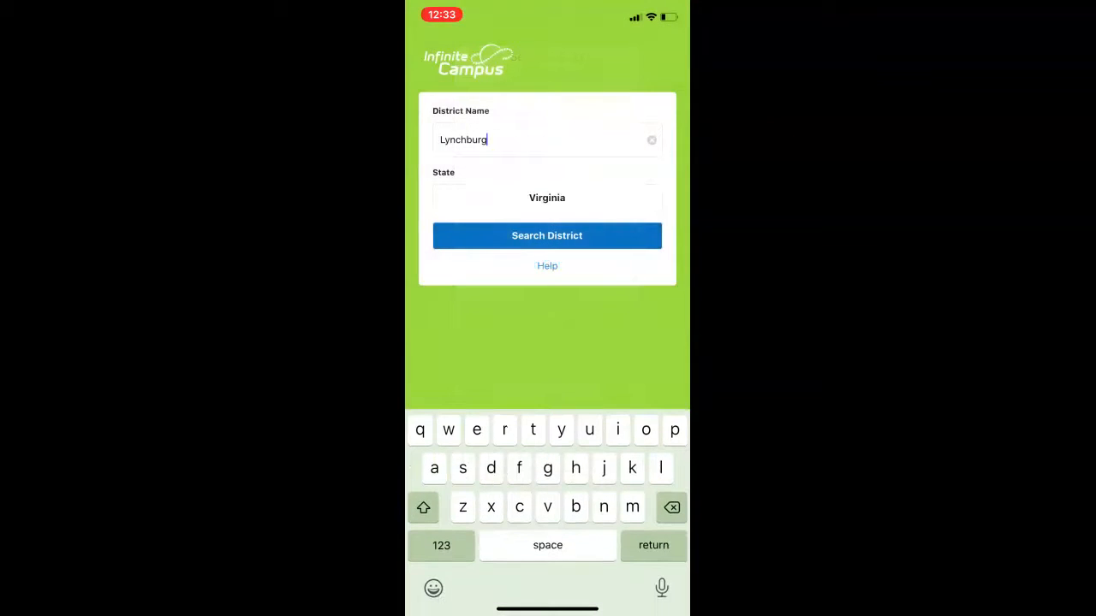
{"action": "left_click", "coordinate": [547, 235]}
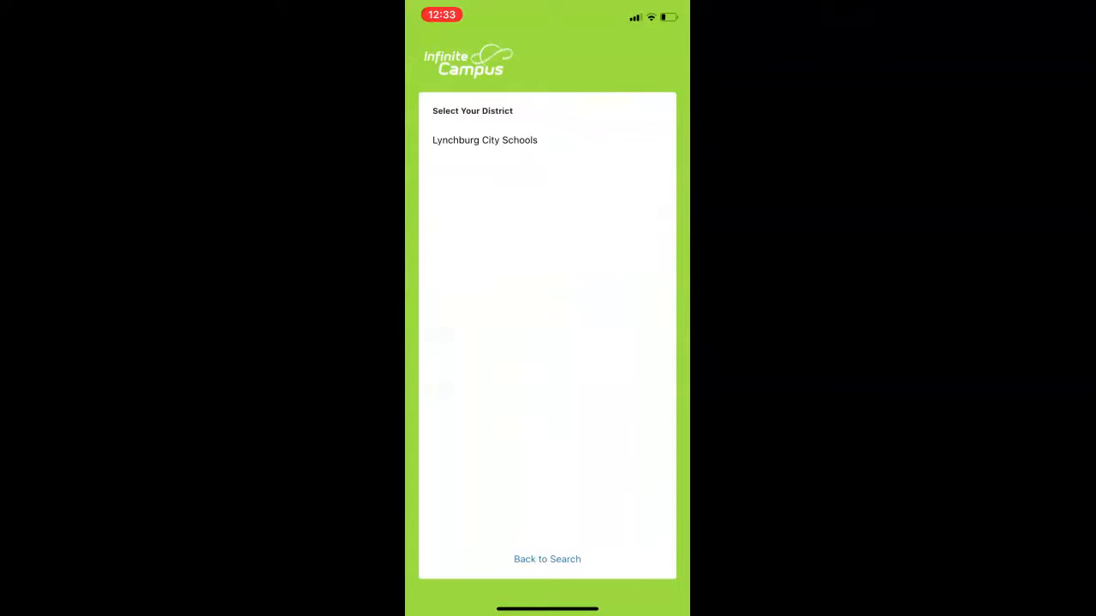
Step: Choose Lynchburg City Schools and log in with the parent username and password
{"action": "left_click", "coordinate": [484, 139]}
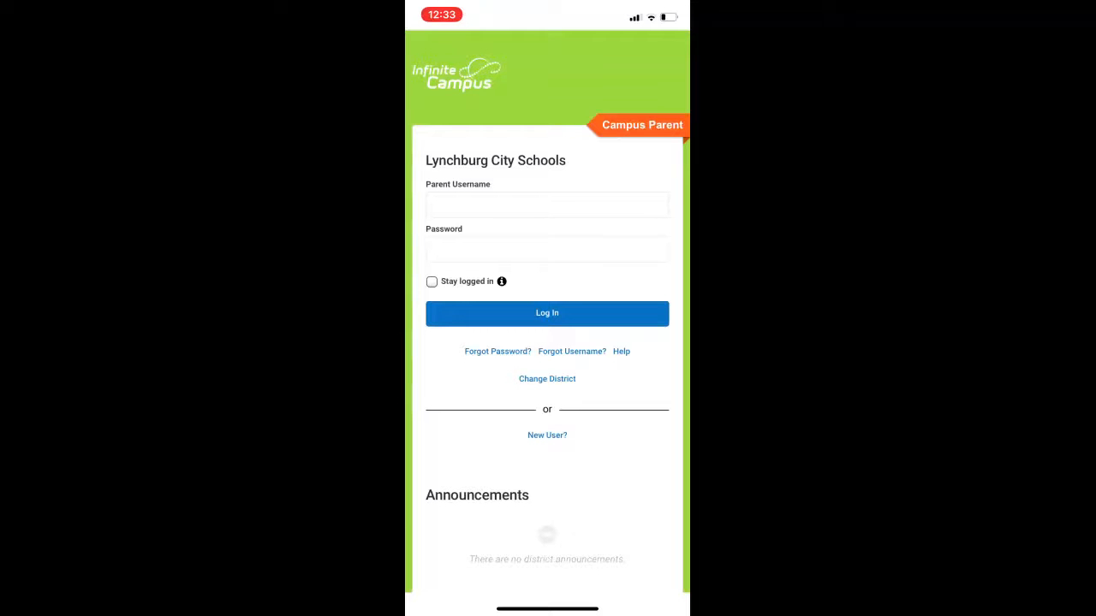
{"action": "left_click", "coordinate": [547, 204]}
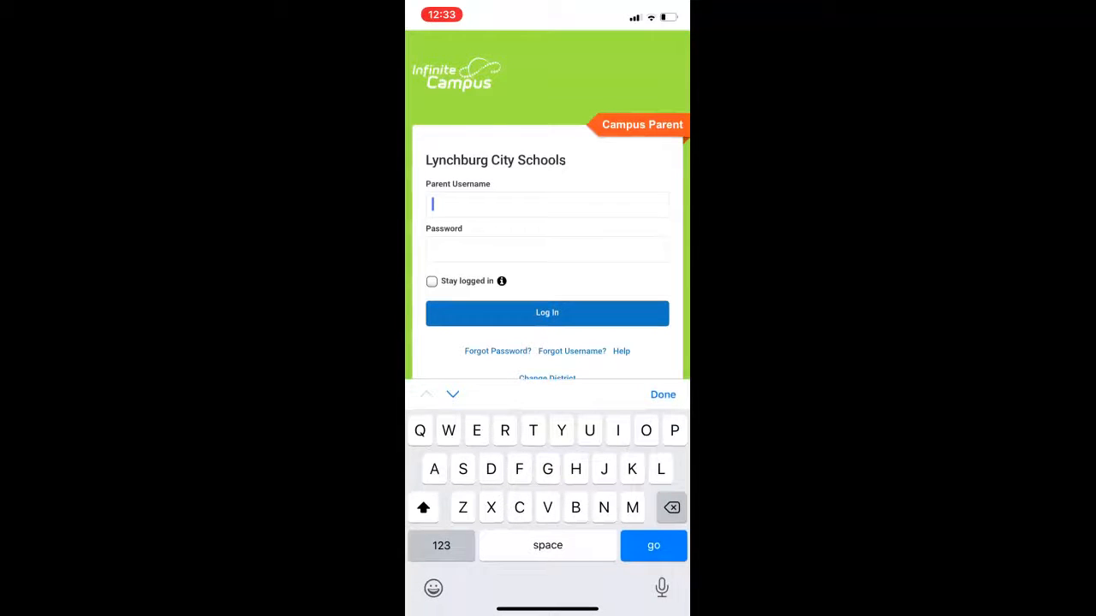
{"action": "type", "text": "rco"}
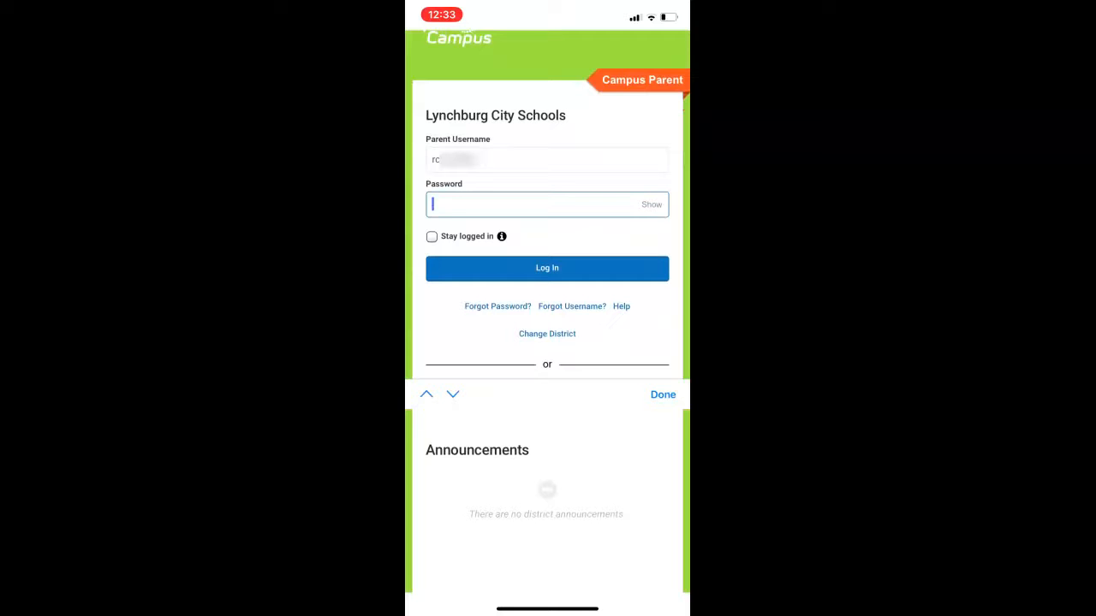
{"action": "type", "text": "password"}
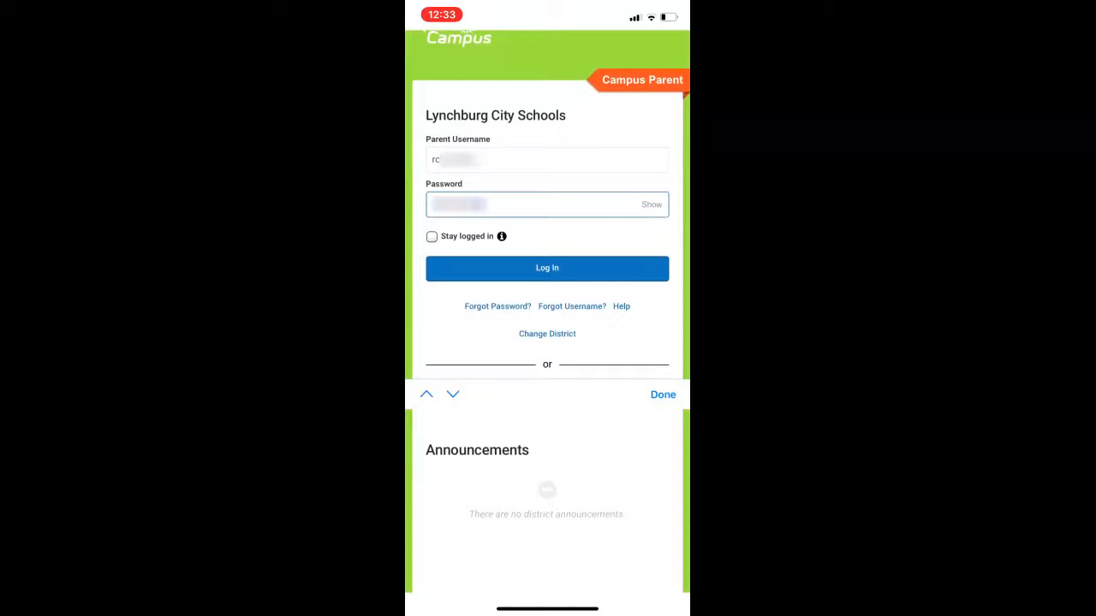
{"action": "left_click", "coordinate": [662, 394]}
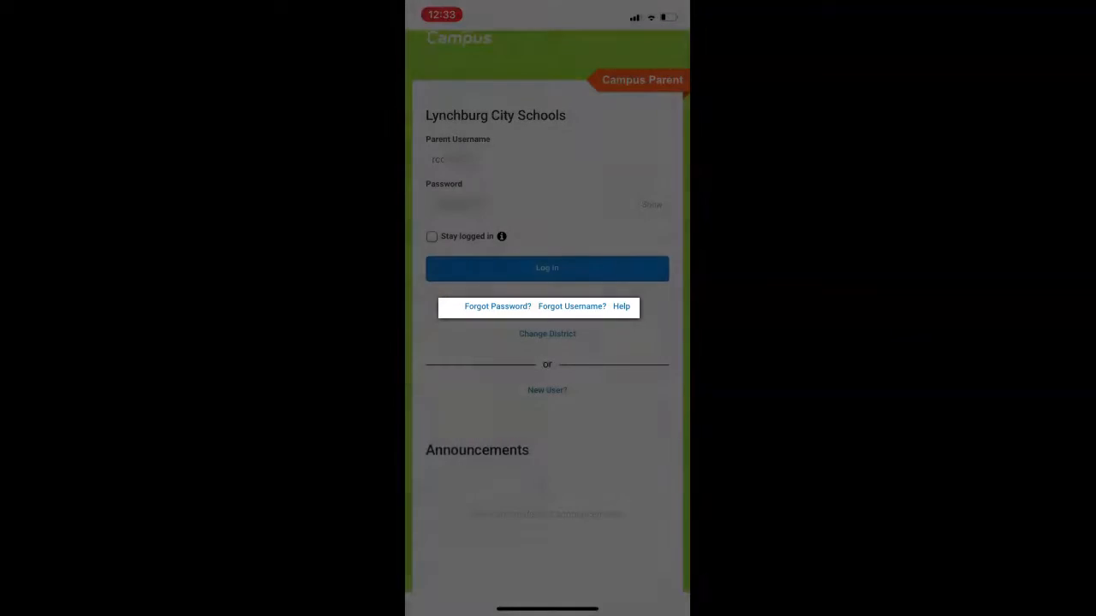
{"action": "left_click", "coordinate": [547, 268]}
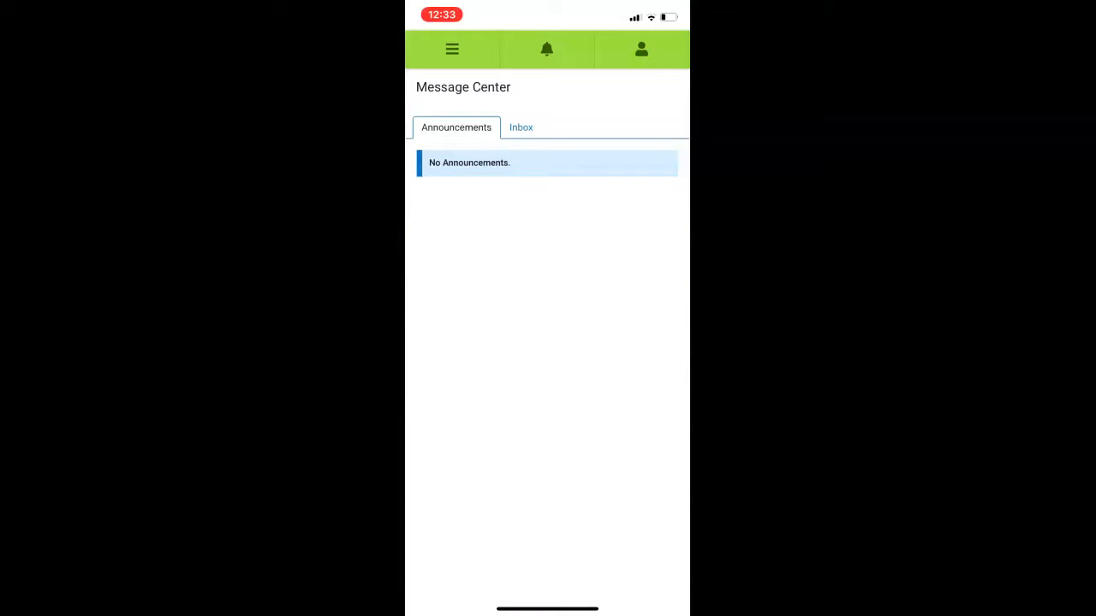
Step: Review the Message Center inbox, then go to the student's Assignments from the menu
{"action": "left_click", "coordinate": [520, 127]}
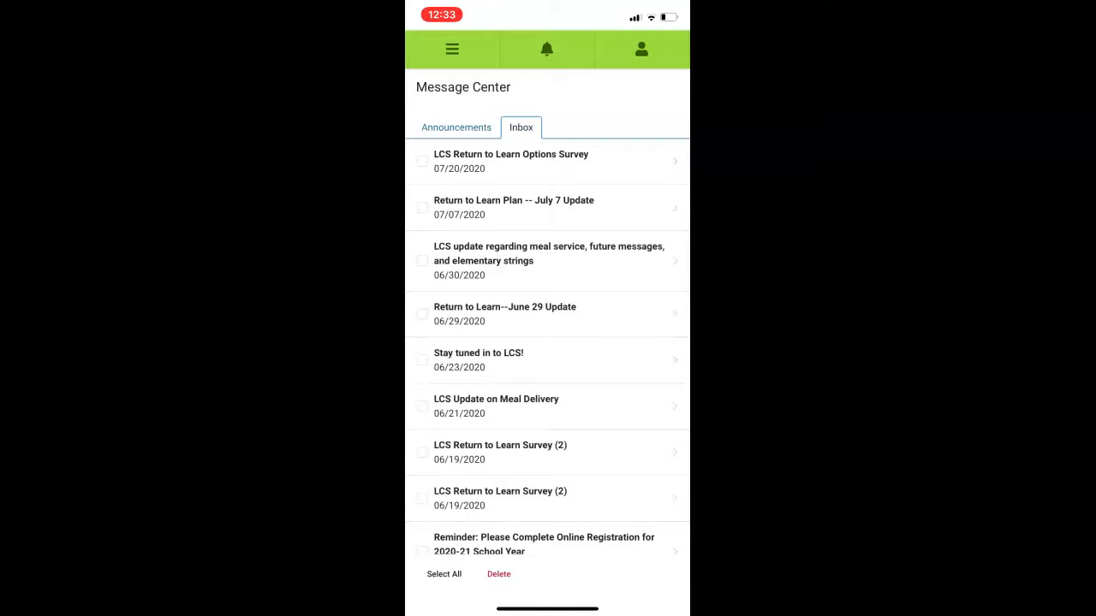
{"action": "left_click", "coordinate": [452, 49]}
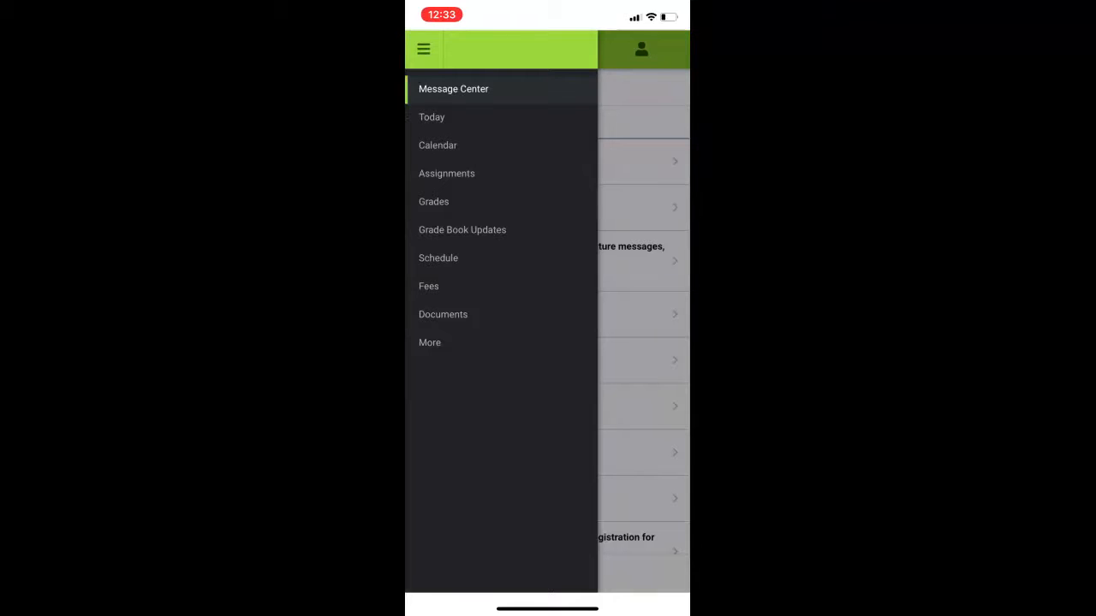
{"action": "left_click", "coordinate": [447, 173]}
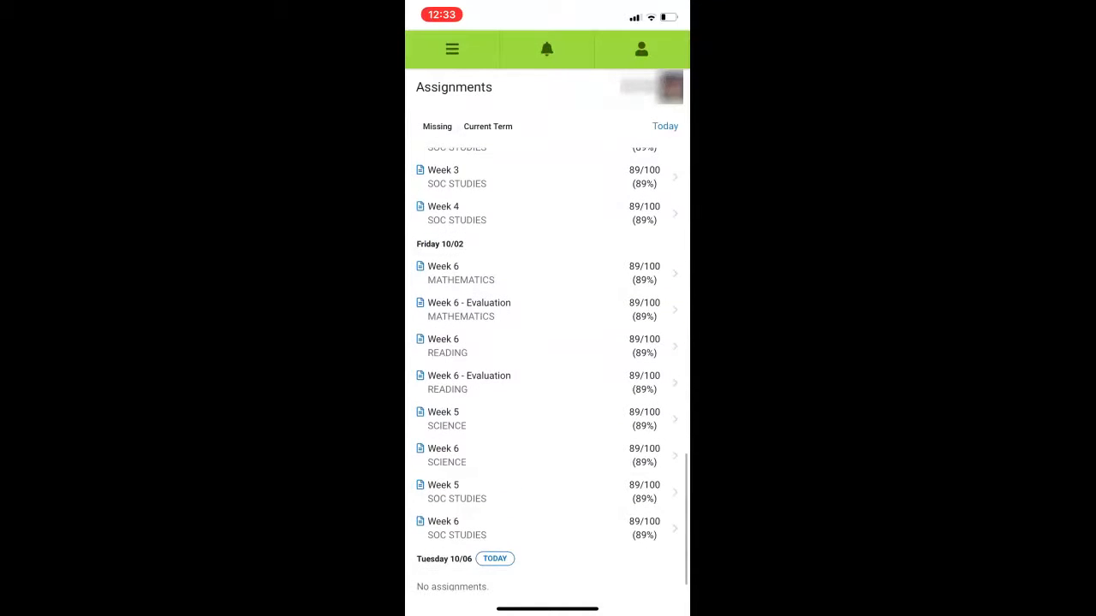
Step: View the student's Grades list of quarter and interim course grades, then head to Settings
{"action": "left_click", "coordinate": [436, 126]}
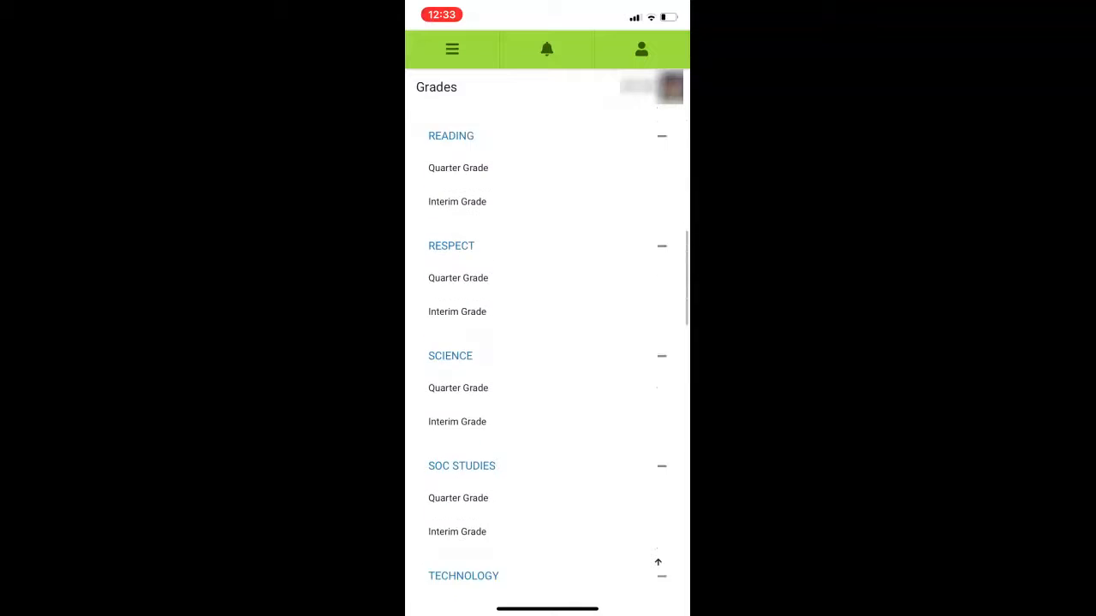
{"action": "scroll", "scroll_direction": "down", "scroll_amount": 3}
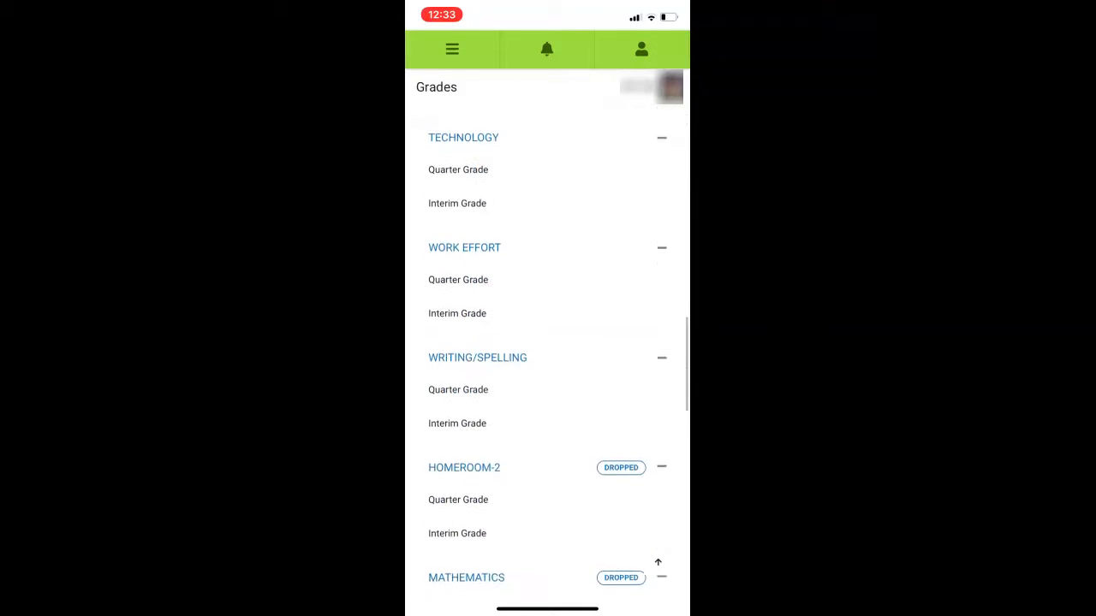
{"action": "left_click", "coordinate": [641, 49]}
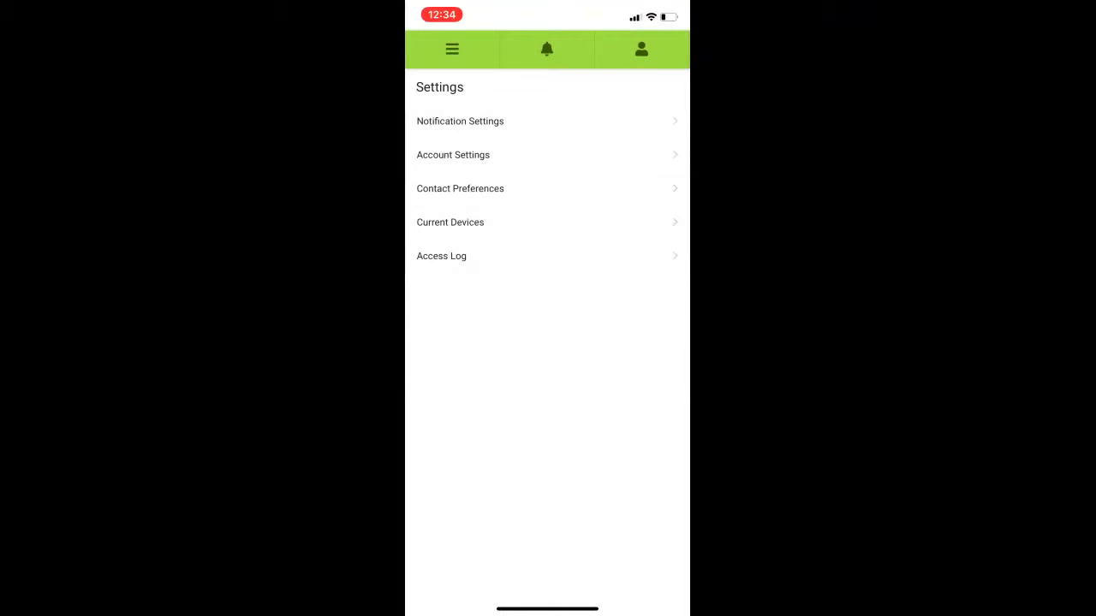
Step: Review Notification Settings with every type checked, return to Settings and show the notifications panel
{"action": "left_click", "coordinate": [452, 155]}
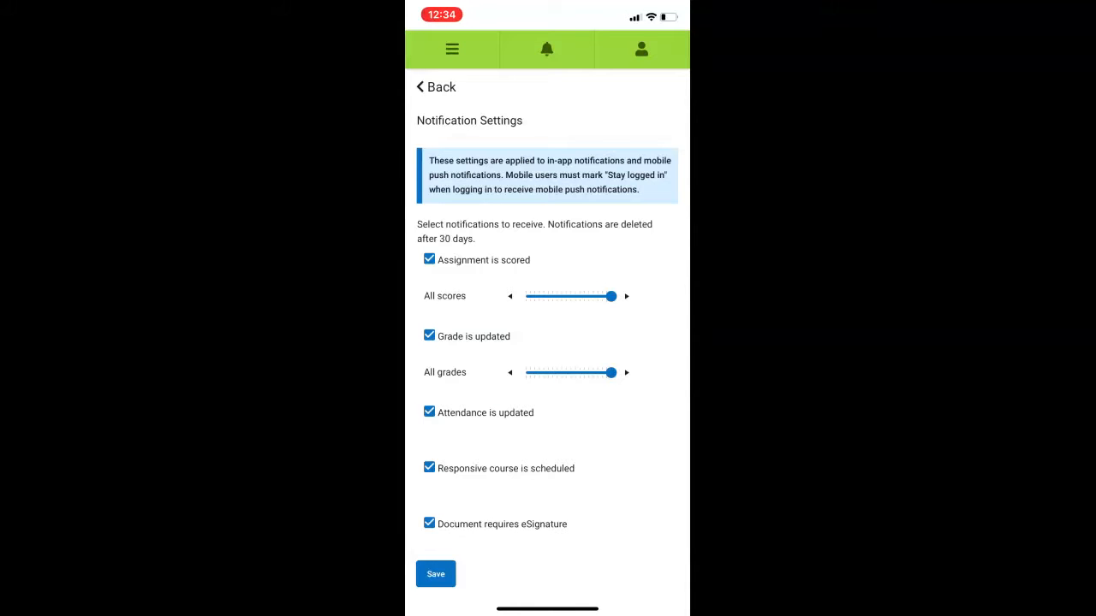
{"action": "left_click", "coordinate": [436, 87]}
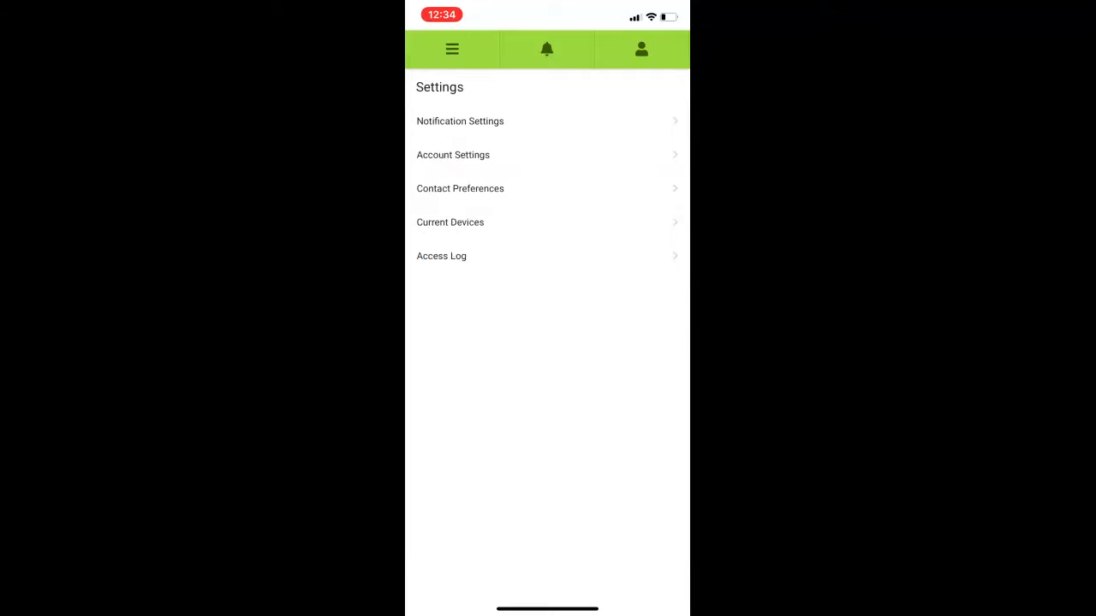
{"action": "left_click", "coordinate": [546, 49]}
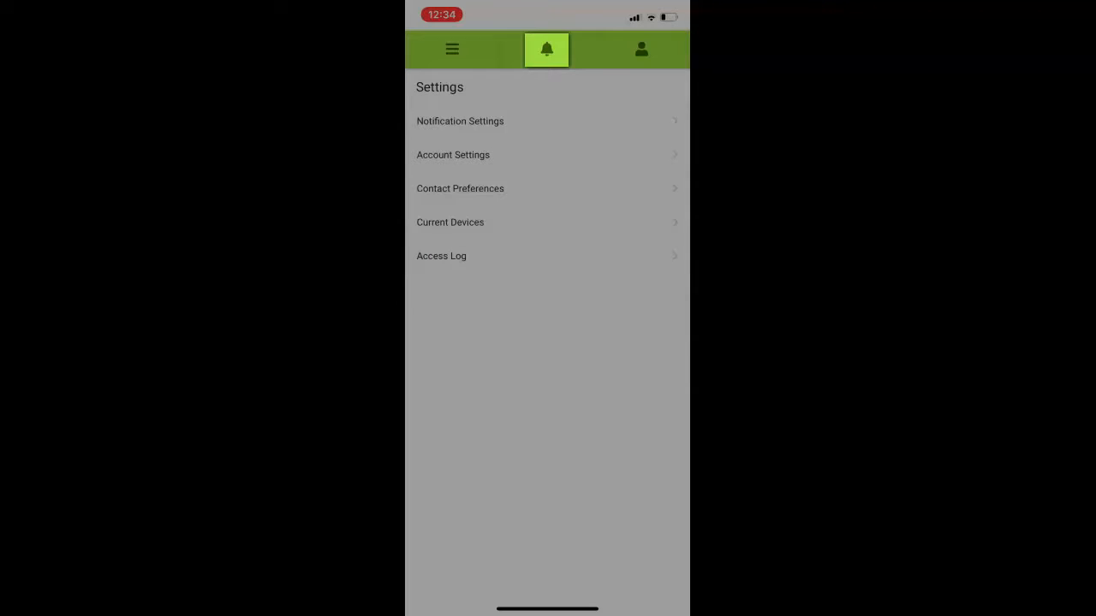
{"action": "left_click", "coordinate": [546, 49]}
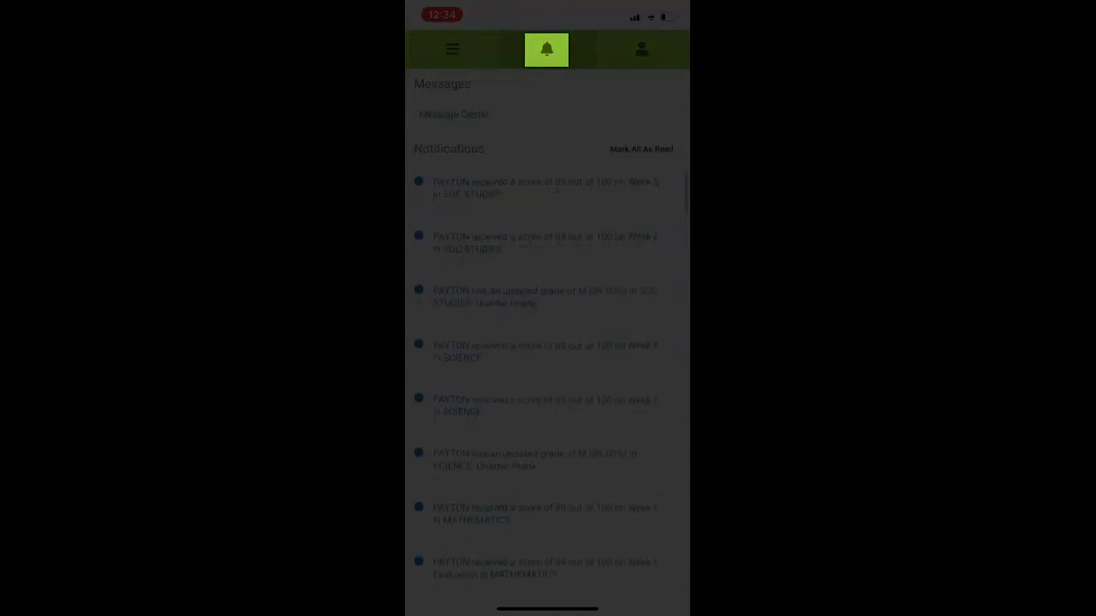
{"action": "left_click", "coordinate": [641, 49]}
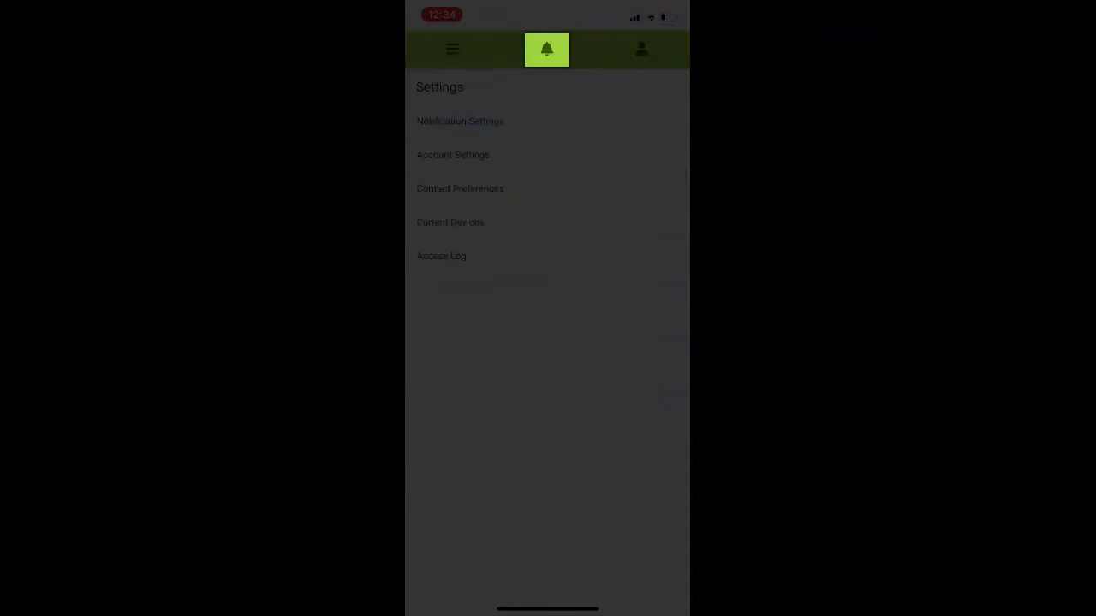